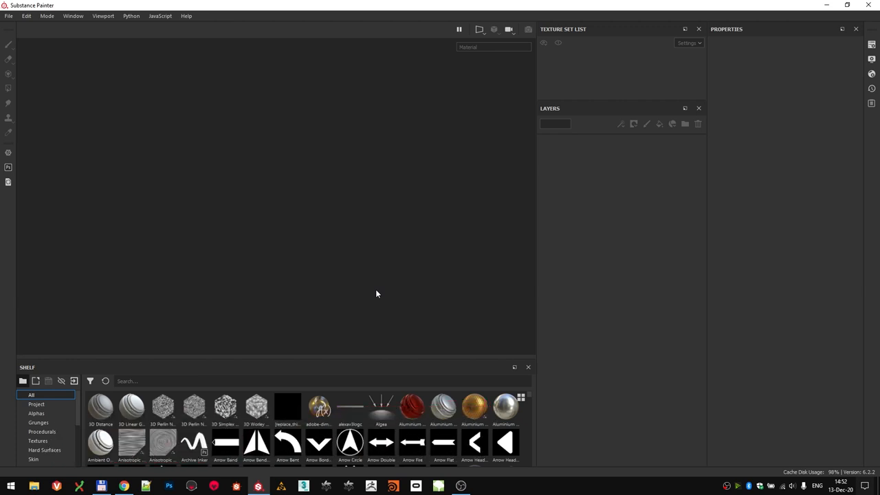
mouse_move(586, 253)
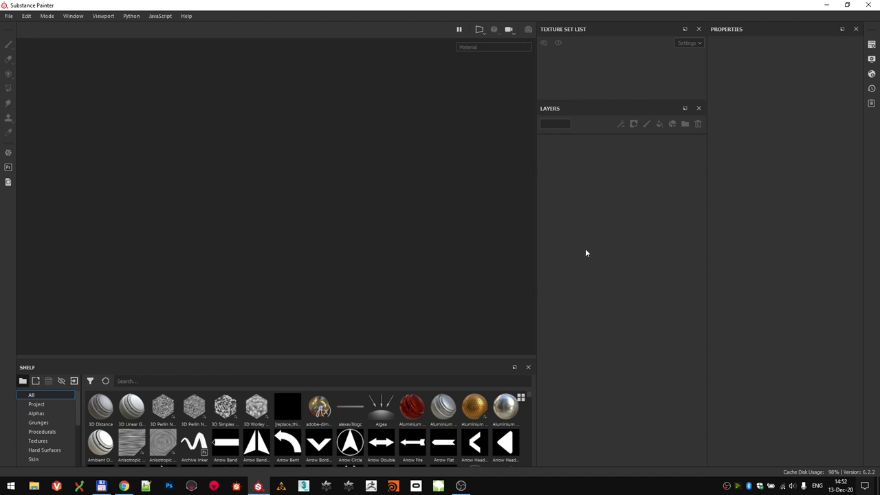
mouse_move(365, 199)
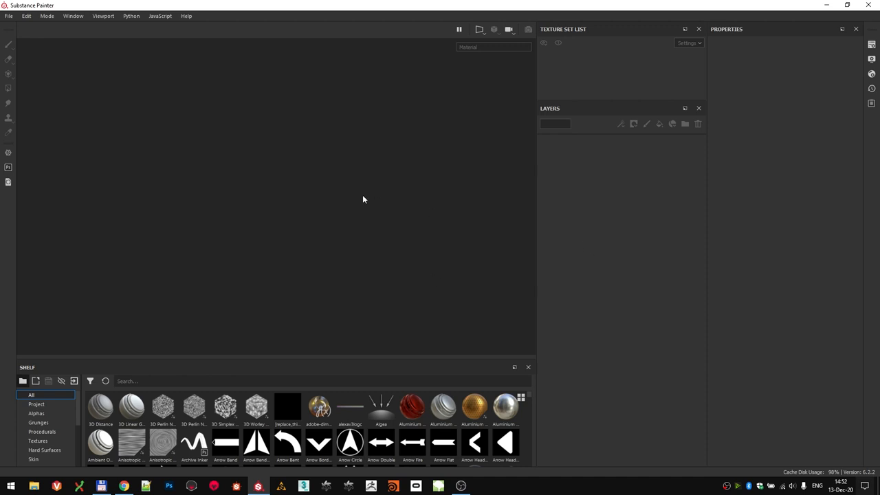
mouse_move(203, 116)
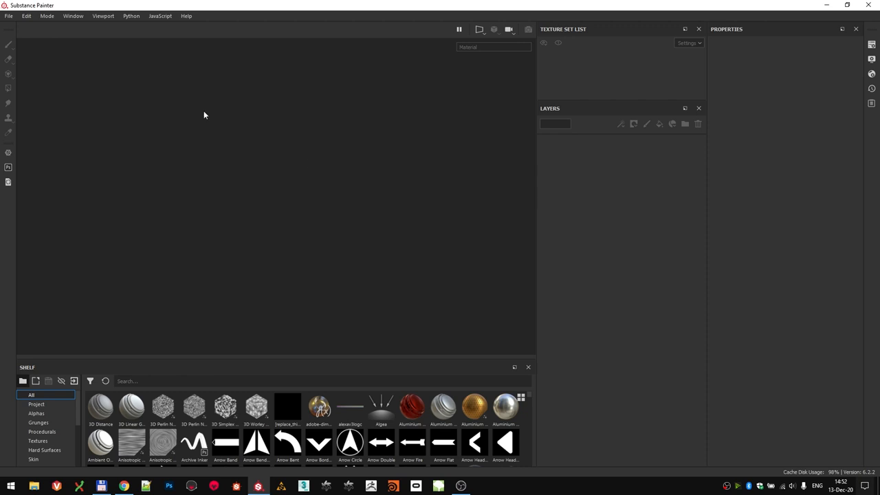
mouse_move(11, 17)
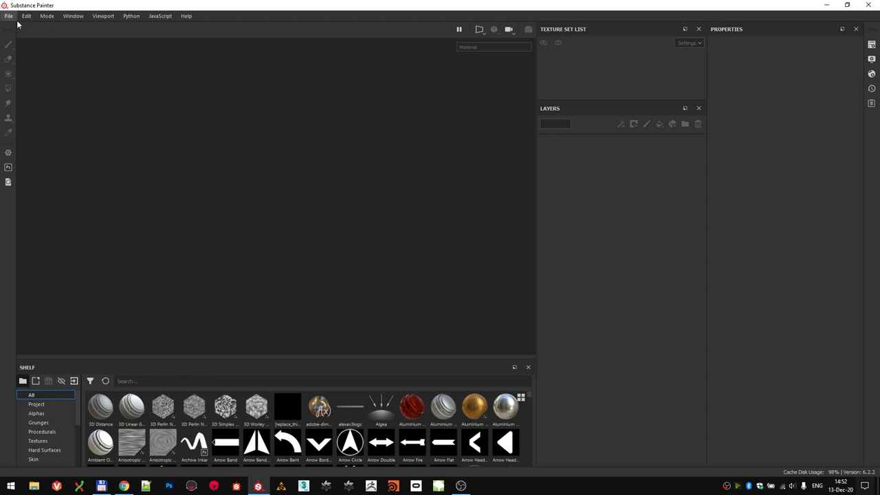
Open the TilingMaterial.spp sample project from the bundled samples folder
left_click(7, 17)
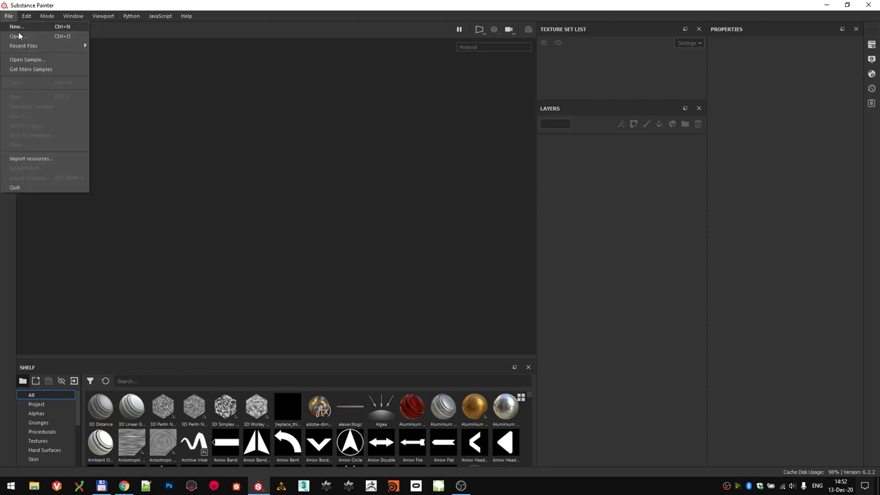
left_click(19, 31)
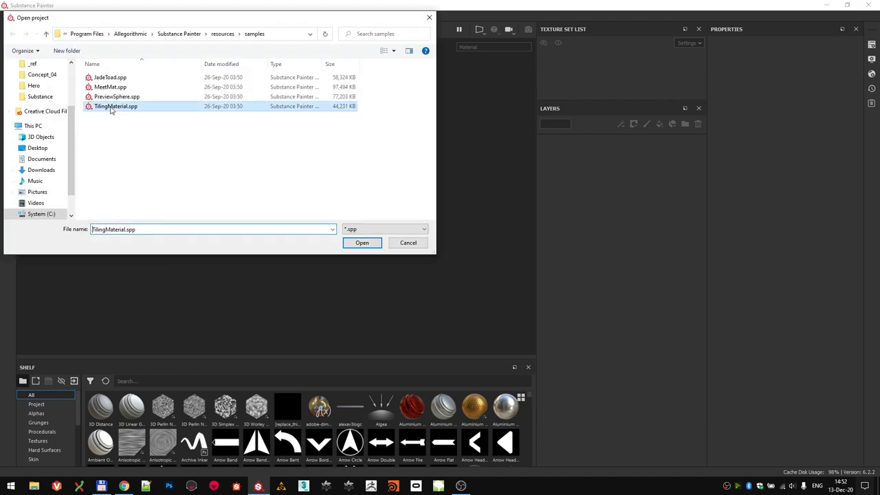
left_click(361, 242)
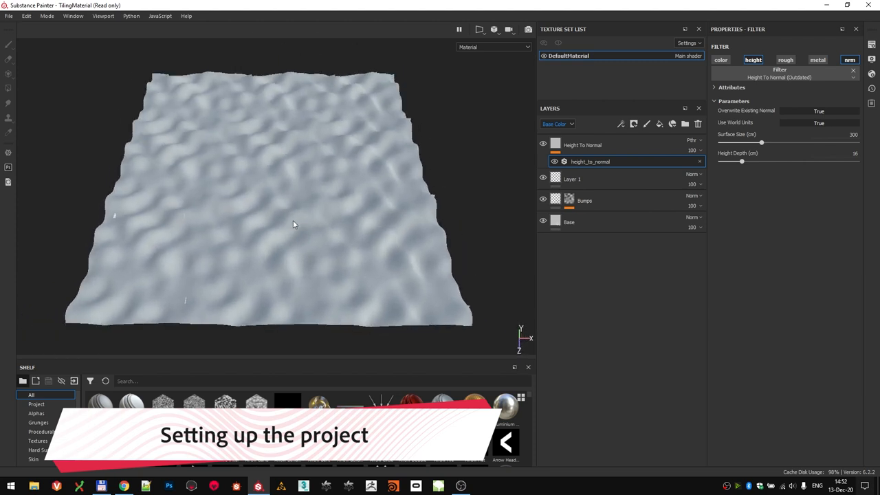
Save the project as a new copy named treeBark_seamFix via Save As
left_click(8, 16)
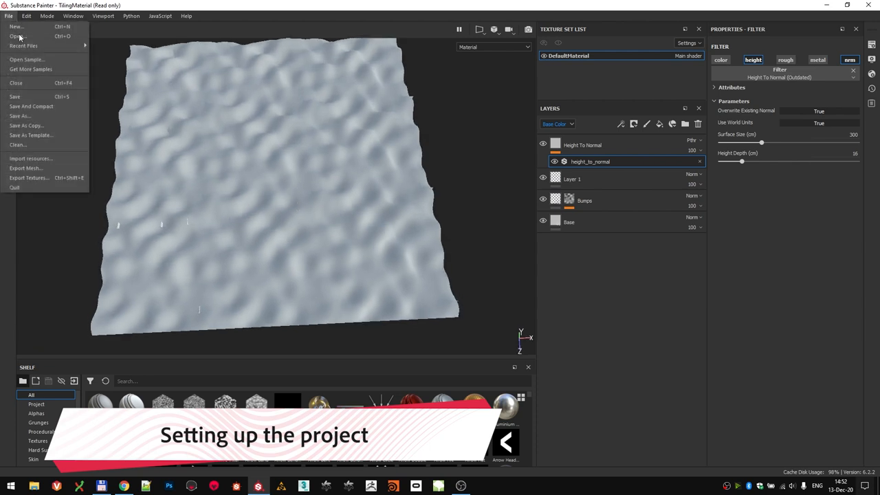
left_click(20, 116)
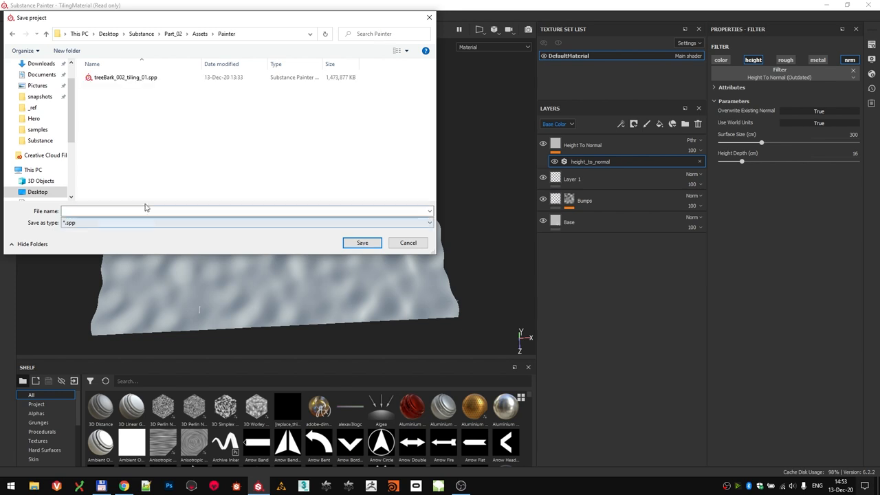
type("treeBark_seam")
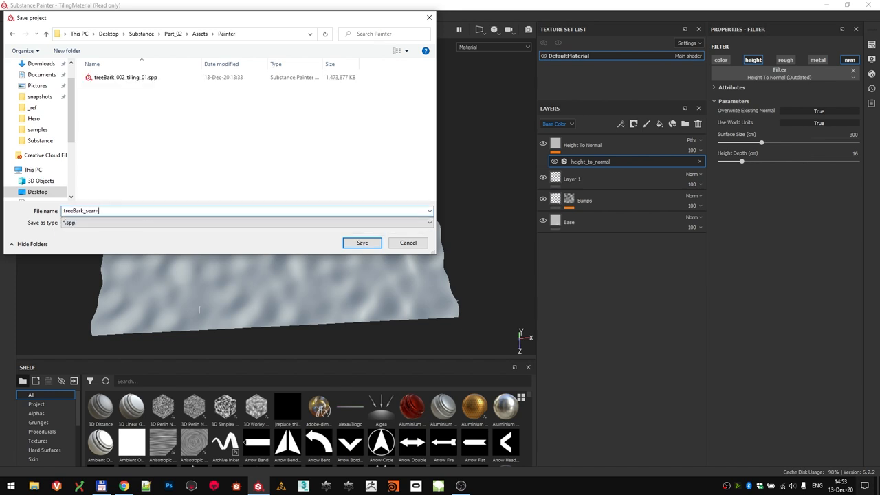
left_click(361, 242)
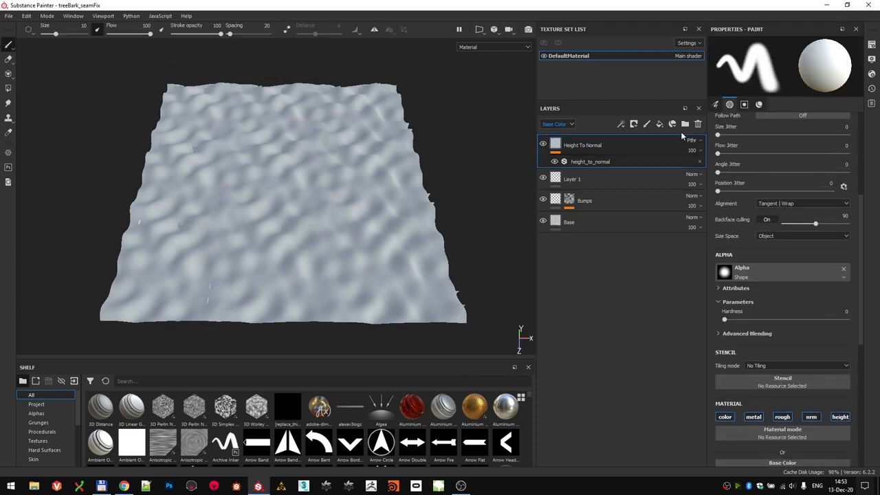
Remove the sample layers and import the bark height, normal and color textures onto the shelf
left_click(698, 123)
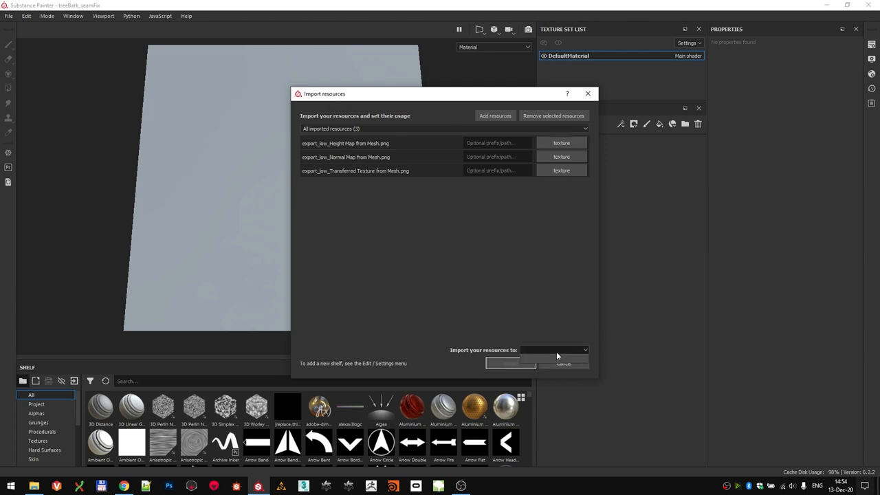
left_click(512, 363)
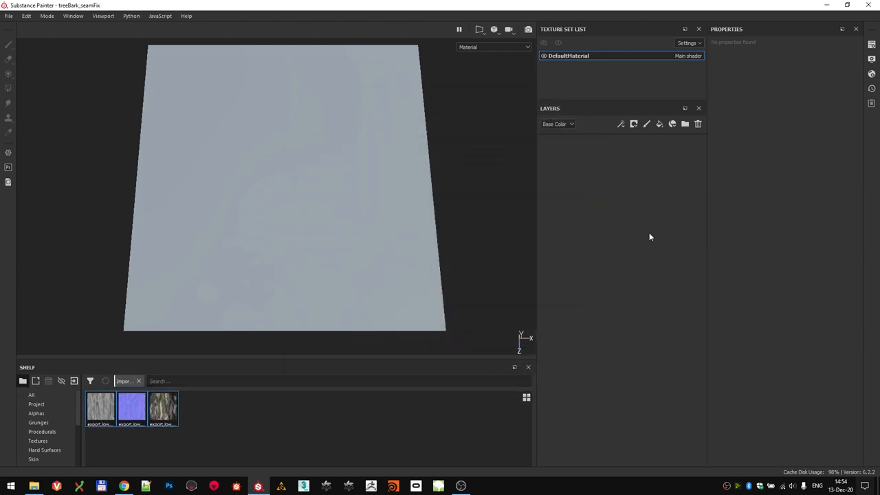
mouse_move(660, 124)
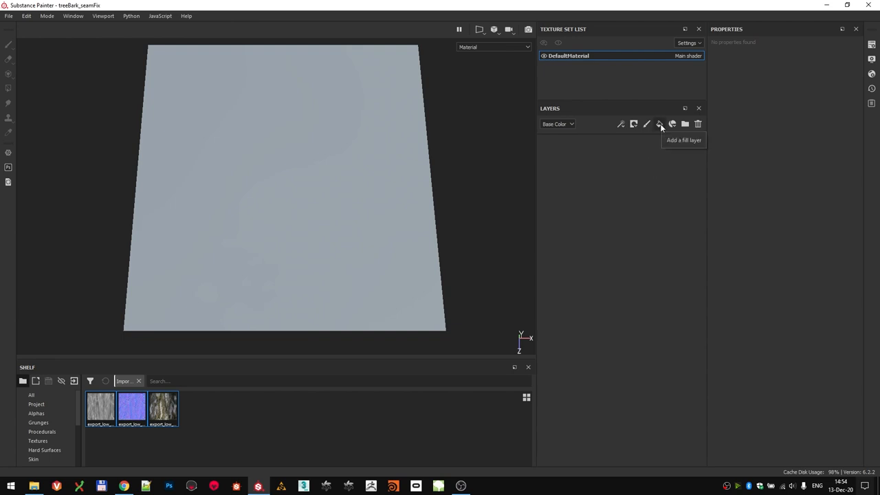
Add a fill layer with the imported bark maps and lower Displacement Scale to flatten the spikes
left_click(661, 124)
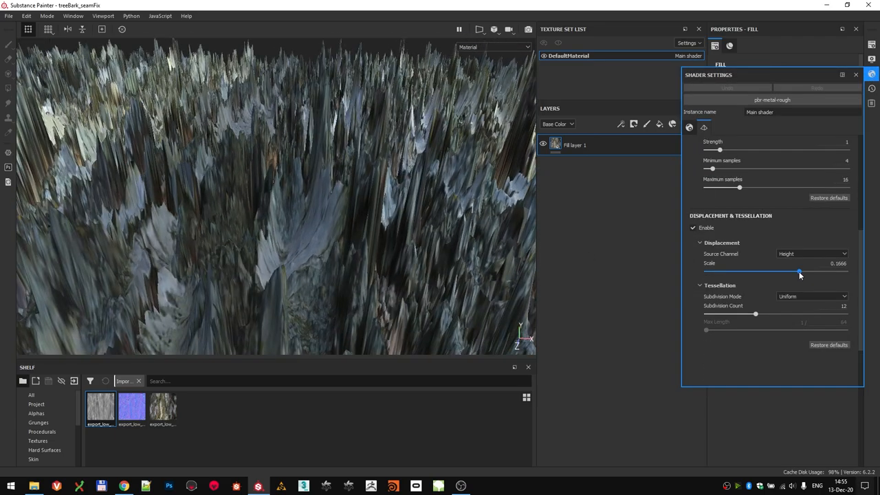
left_click_drag(799, 272, 781, 273)
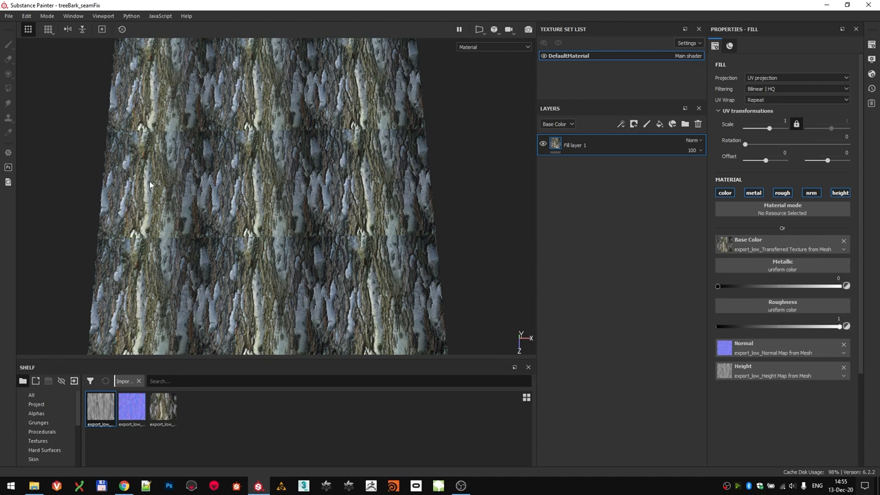
mouse_move(429, 201)
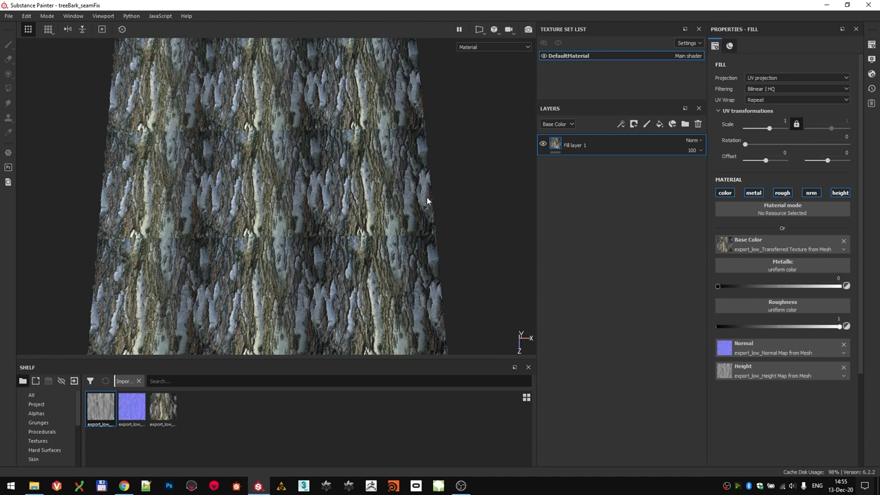
mouse_move(159, 125)
type("trnas")
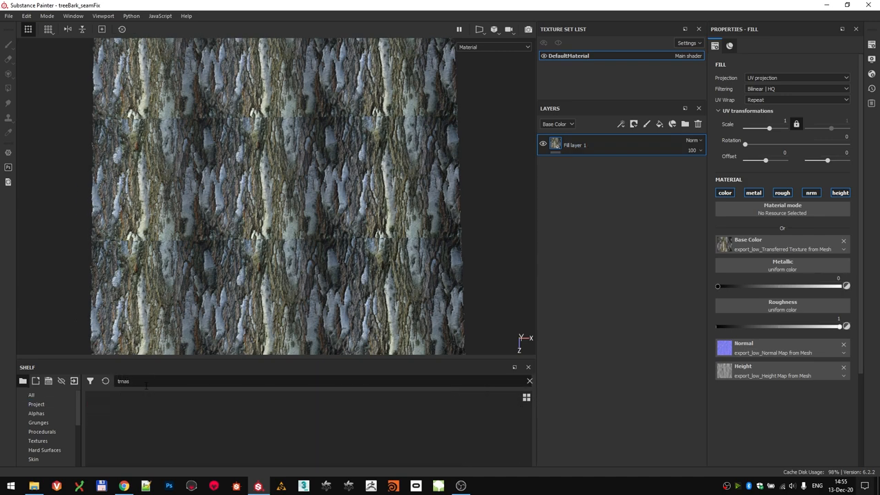
Add a Transform filter and shift Offset Y so the bark's tiling seam becomes visible
type("tran")
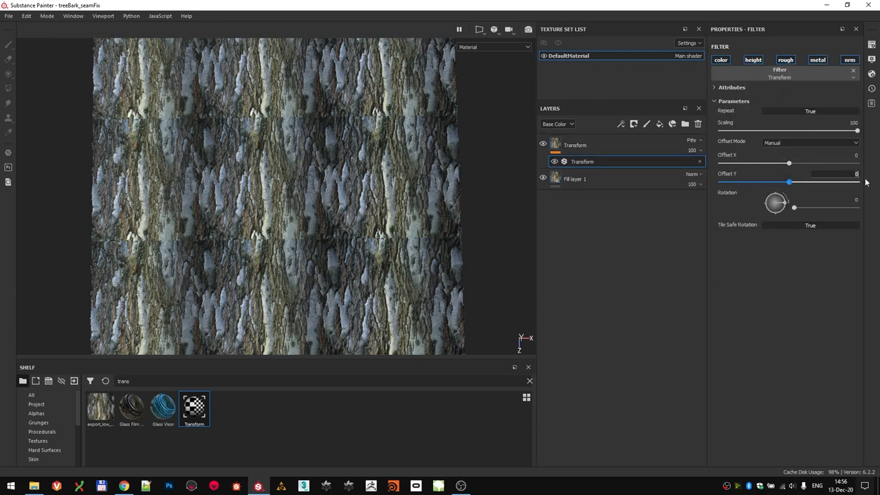
left_click_drag(789, 182, 823, 182)
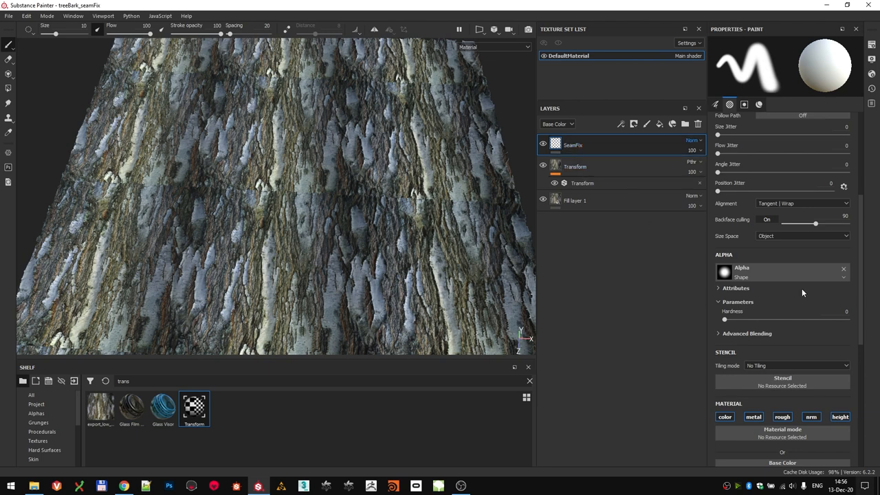
Set the SeamFix layer's blend mode to Passthrough across its channels
scroll("down", 3)
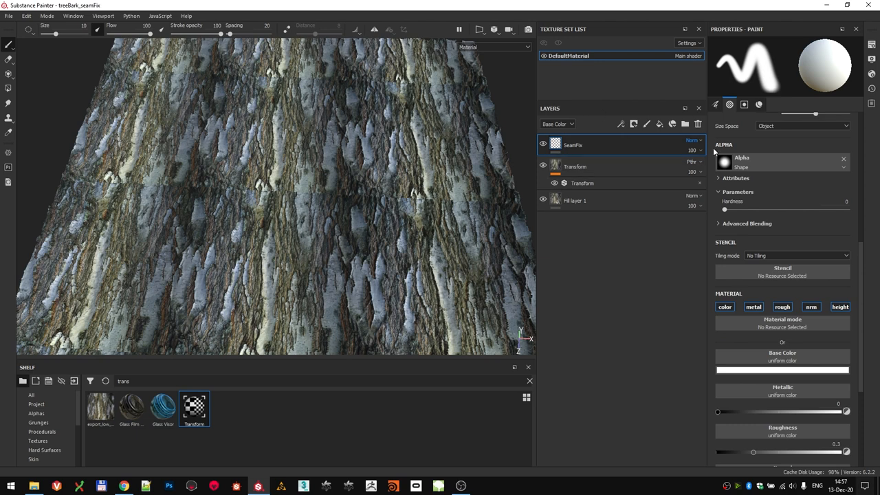
left_click(690, 141)
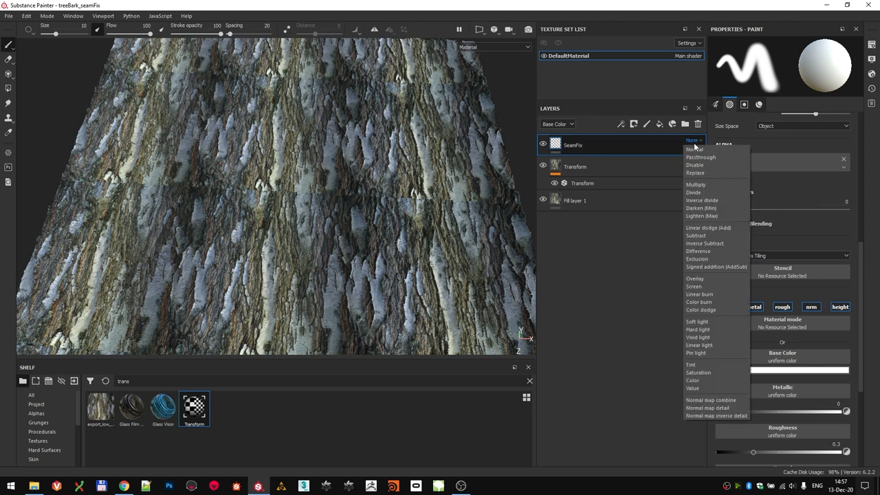
left_click(688, 140)
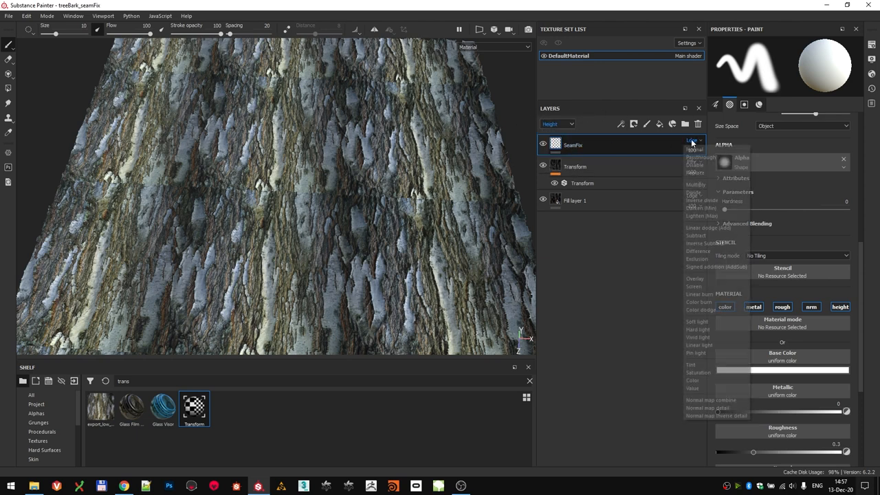
left_click(688, 140)
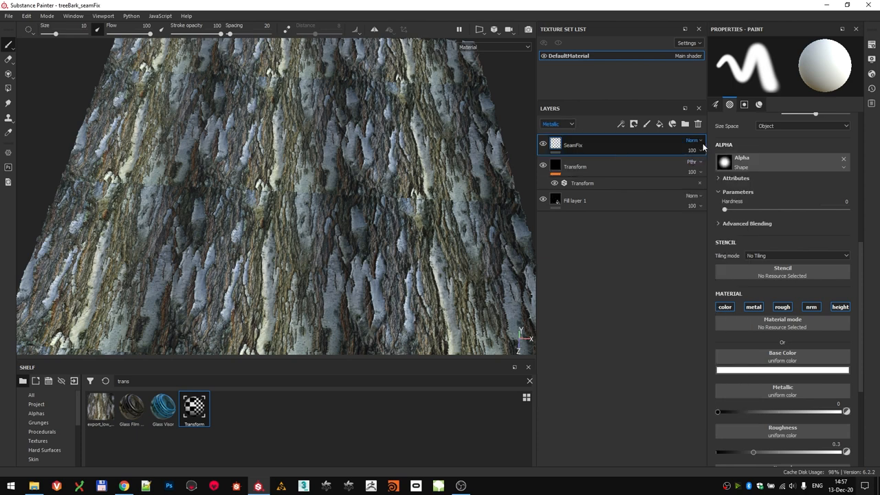
left_click(553, 124)
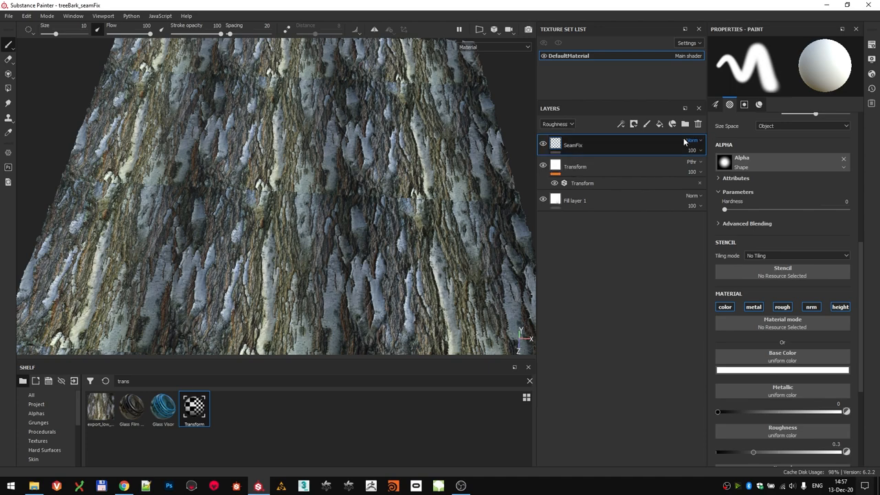
left_click(690, 140)
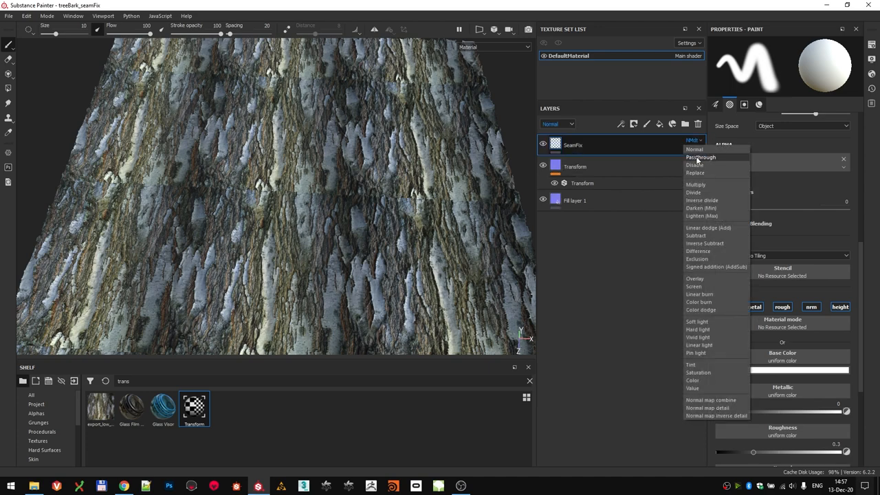
left_click(699, 157)
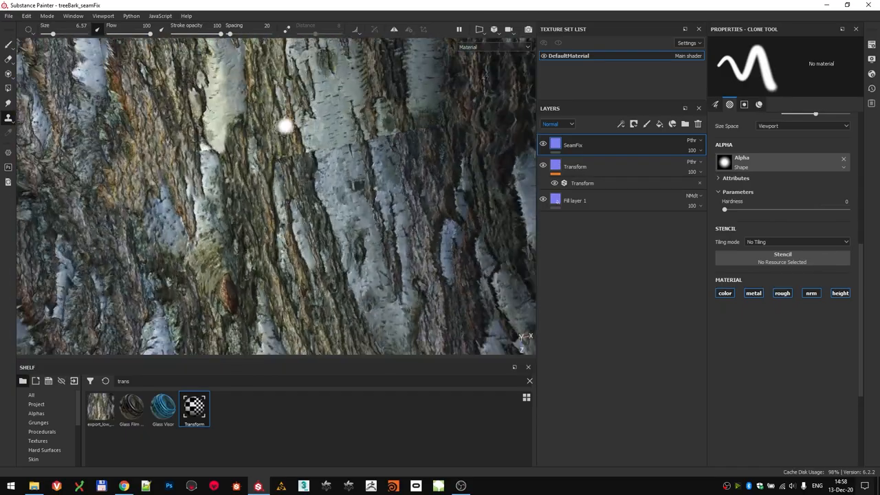
Clone bark detail over the remaining seam so the tiles repeat without visible joins
left_click_drag(287, 127, 231, 158)
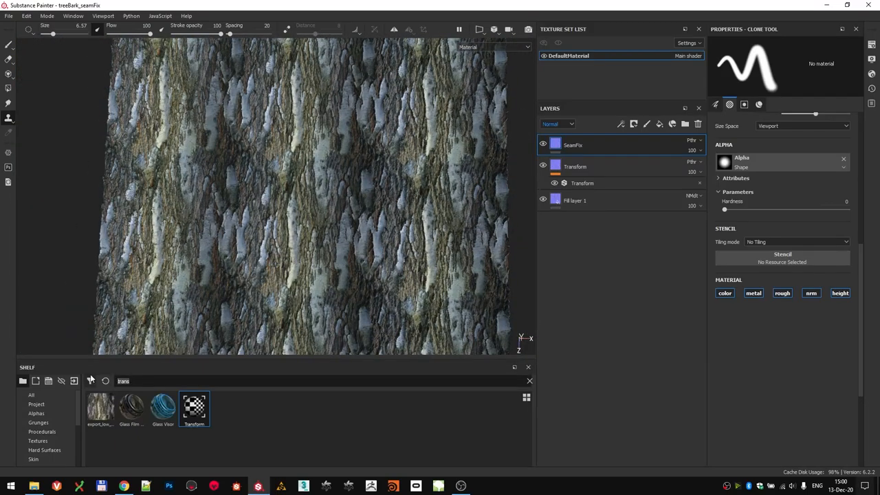
Add a height-only Blur Slope filter sourced from Previous Height with its blending mode set
type("blur")
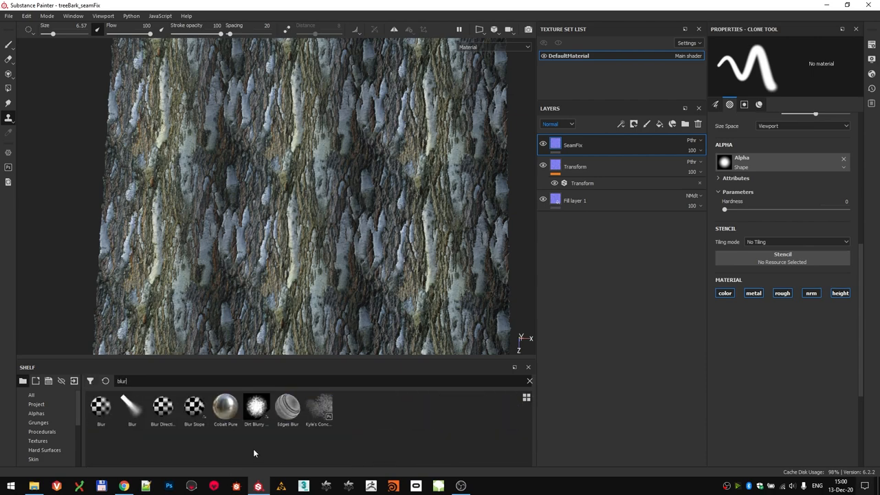
left_click(195, 416)
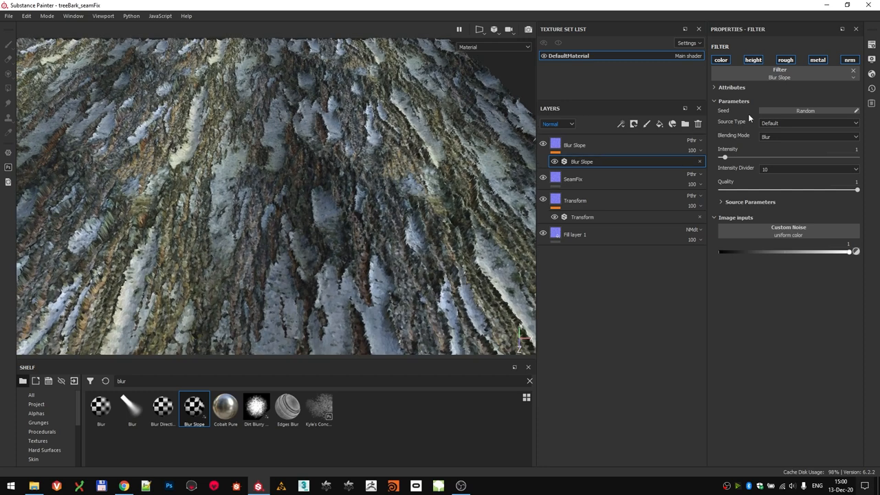
left_click(768, 59)
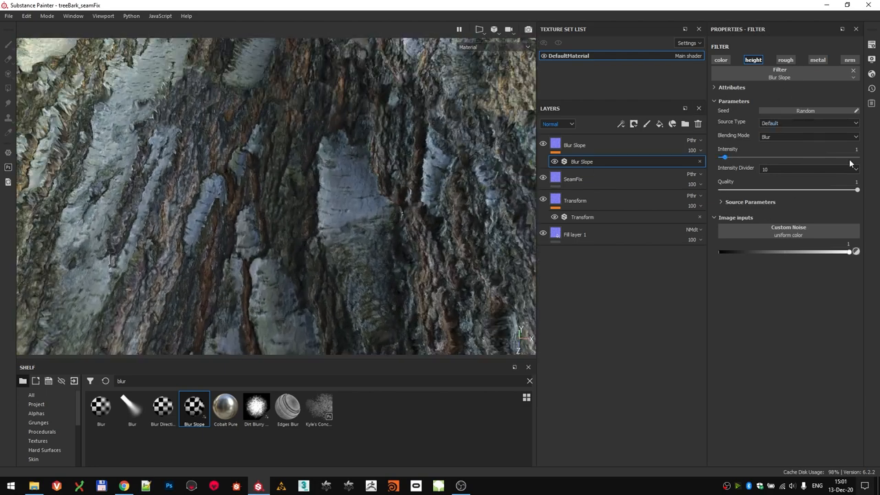
left_click(806, 124)
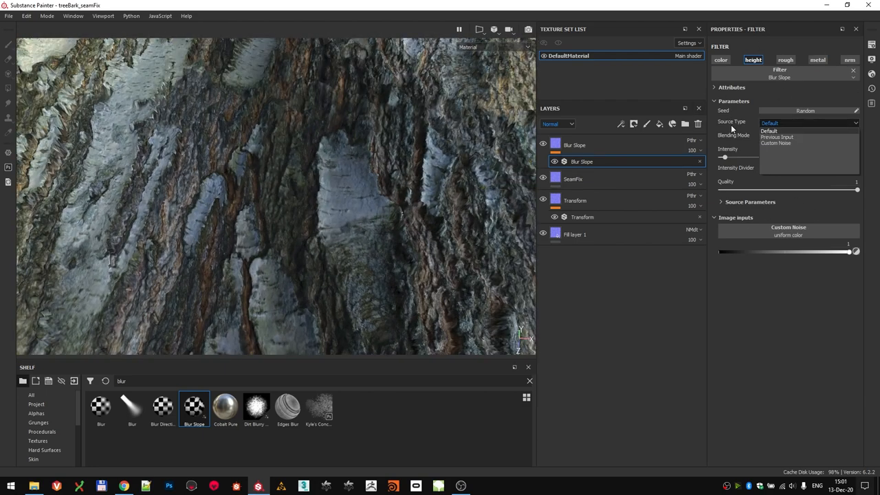
left_click(776, 137)
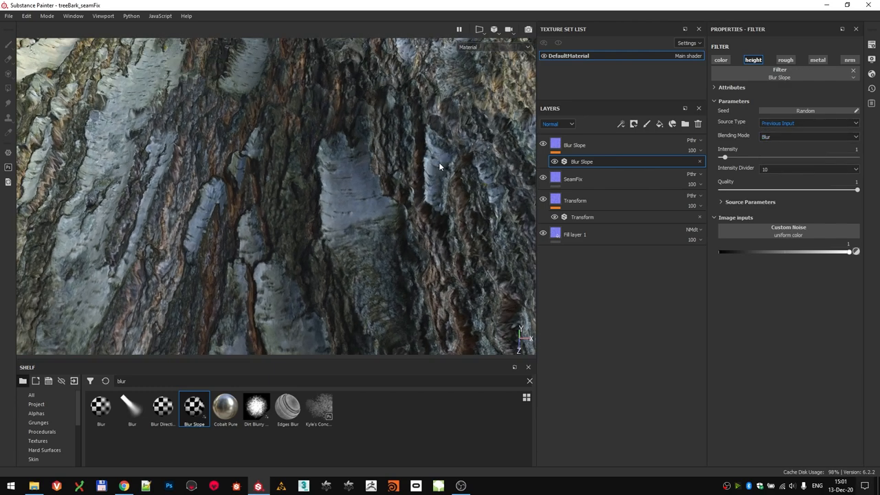
left_click(806, 136)
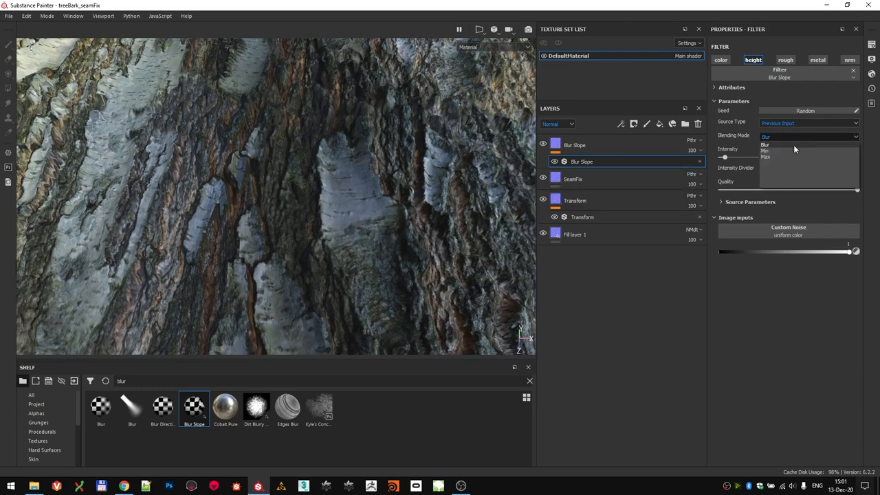
left_click(764, 149)
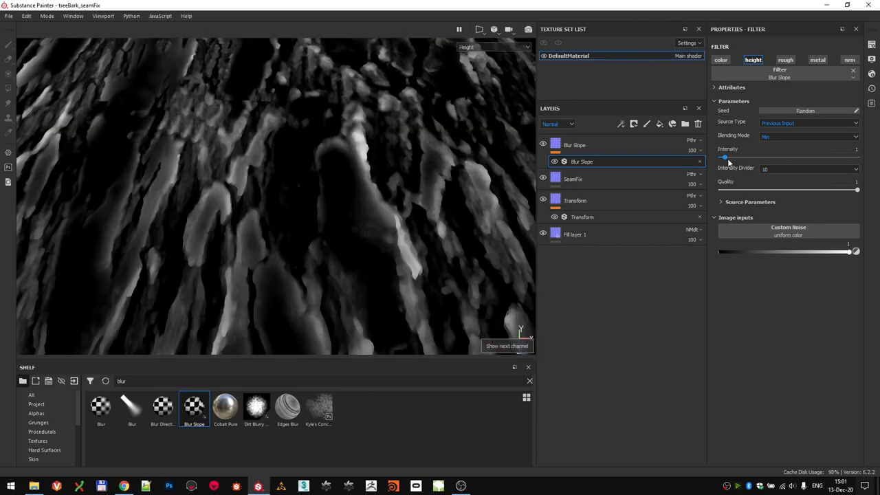
Raise the Blur Slope intensity to about 4.3
left_click_drag(726, 157, 723, 157)
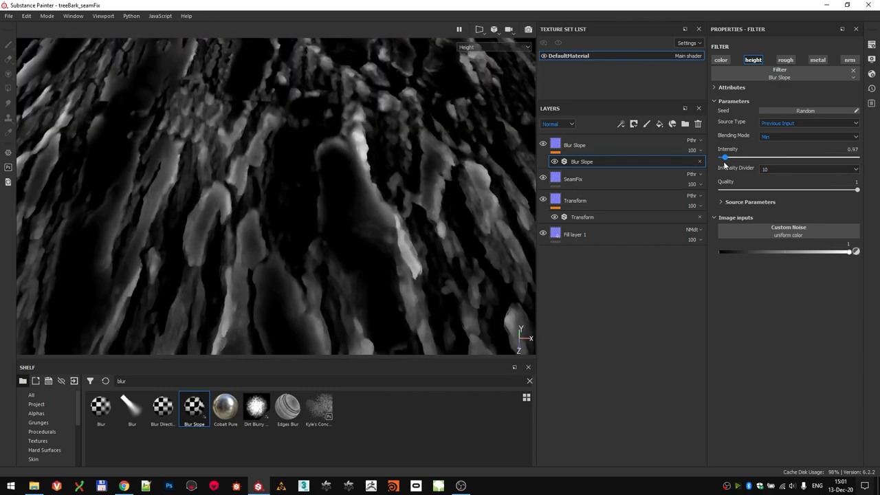
left_click_drag(723, 157, 743, 157)
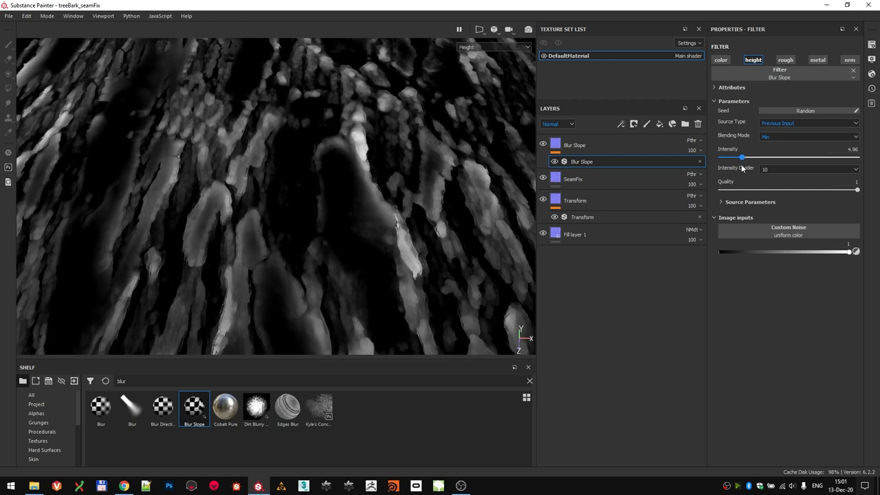
left_click_drag(742, 156, 740, 157)
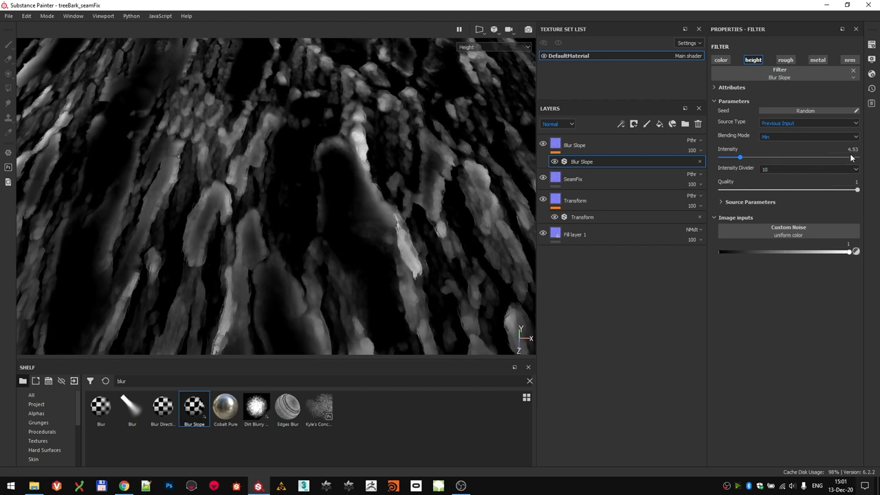
left_click_drag(740, 156, 738, 156)
type("clorc")
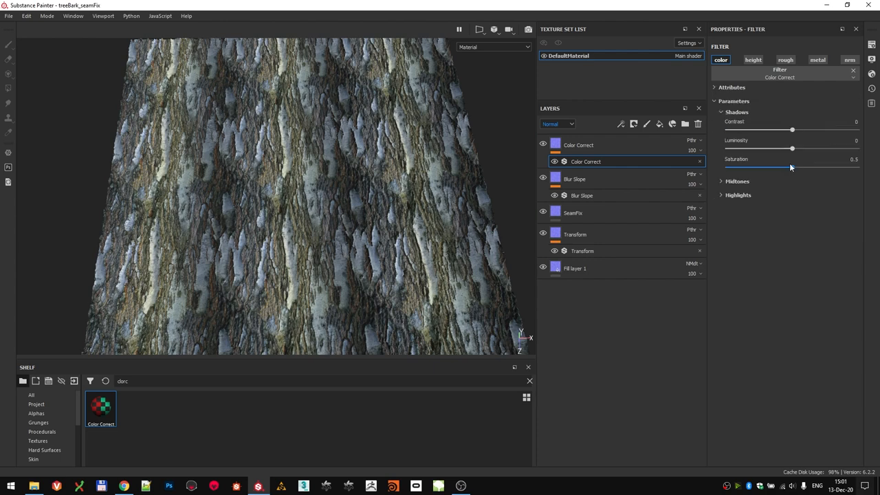
Set the Color Correct shadows to Luminosity 0.35 and Contrast 0.11
left_click_drag(792, 148, 797, 149)
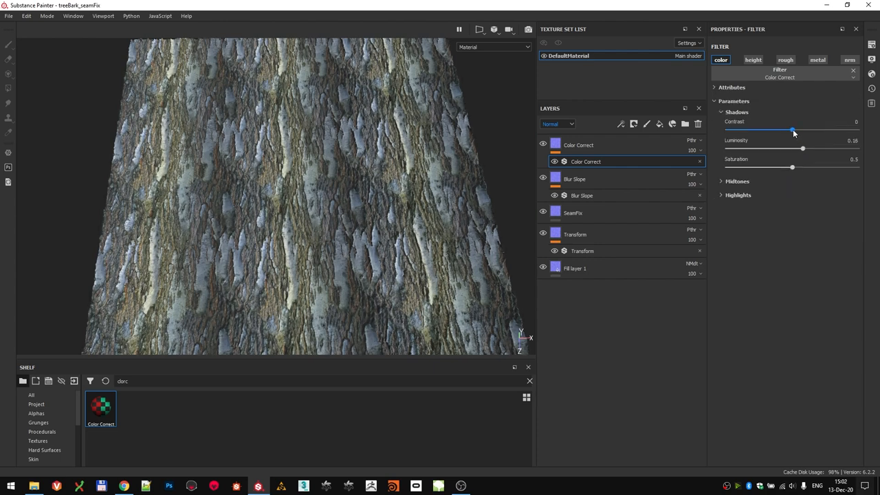
left_click_drag(793, 129, 801, 129)
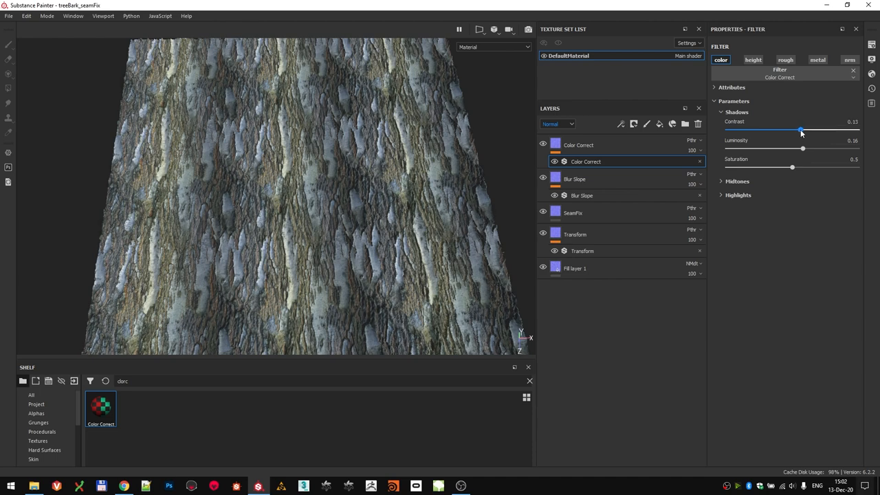
left_click_drag(800, 129, 800, 129)
type("sharp")
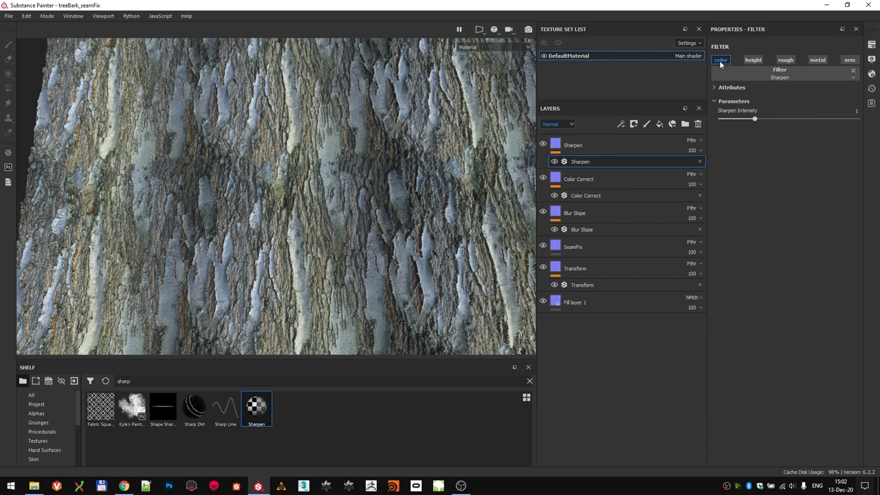
Set the Sharpen filter's intensity to about 0.35 for subtle bark detail
left_click_drag(754, 119, 737, 118)
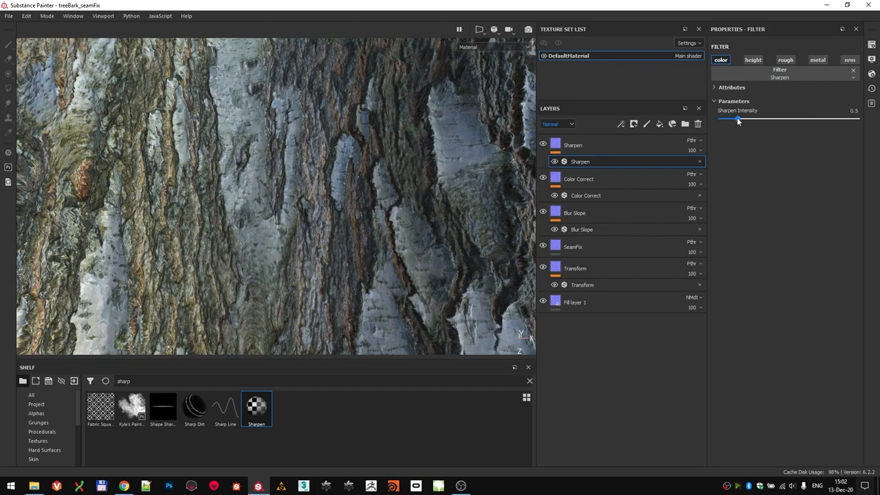
left_click_drag(738, 120, 730, 120)
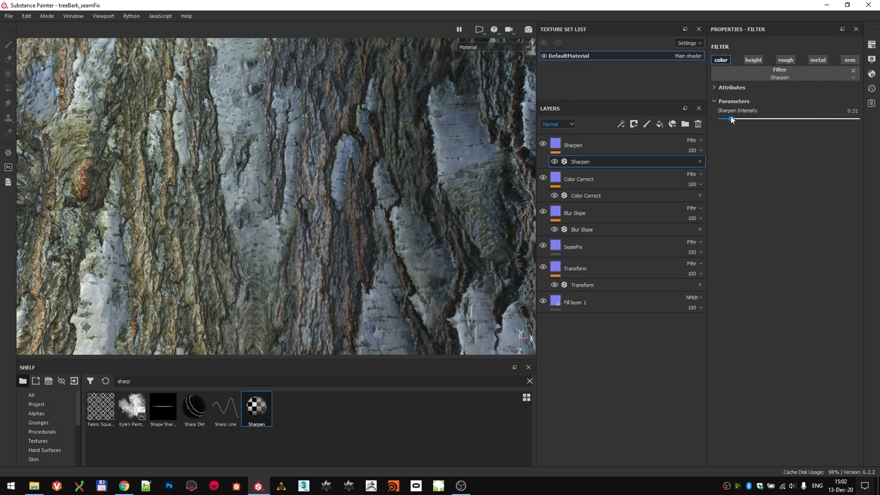
left_click_drag(731, 119, 727, 118)
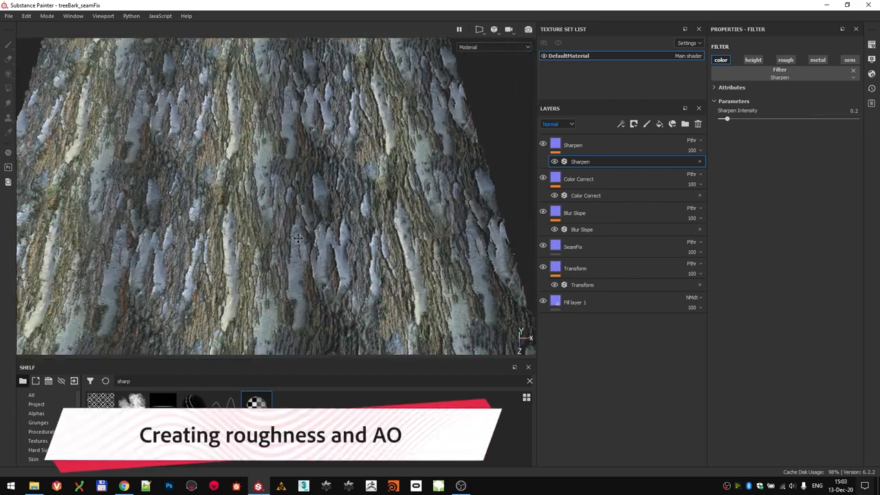
Lower the HBAO height depth and widen its radius so cracks read as dark occlusion lines
left_click(572, 145)
type("hbao")
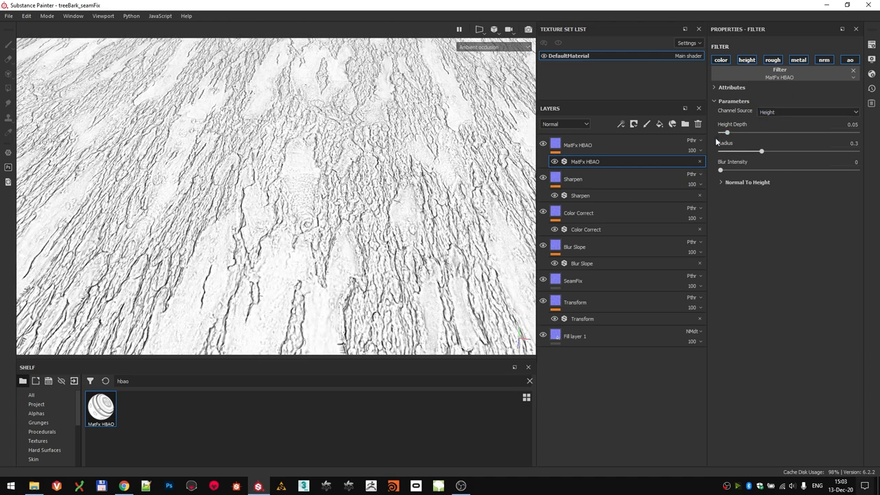
left_click_drag(727, 132, 726, 132)
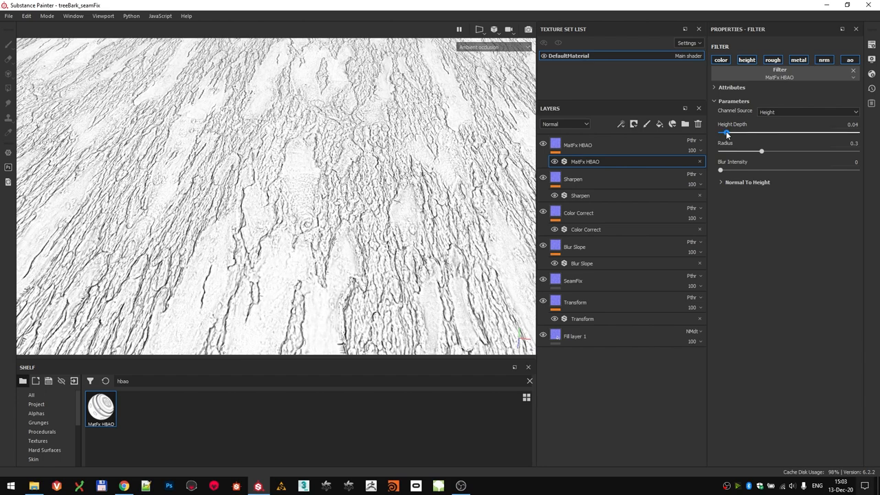
left_click_drag(726, 132, 721, 132)
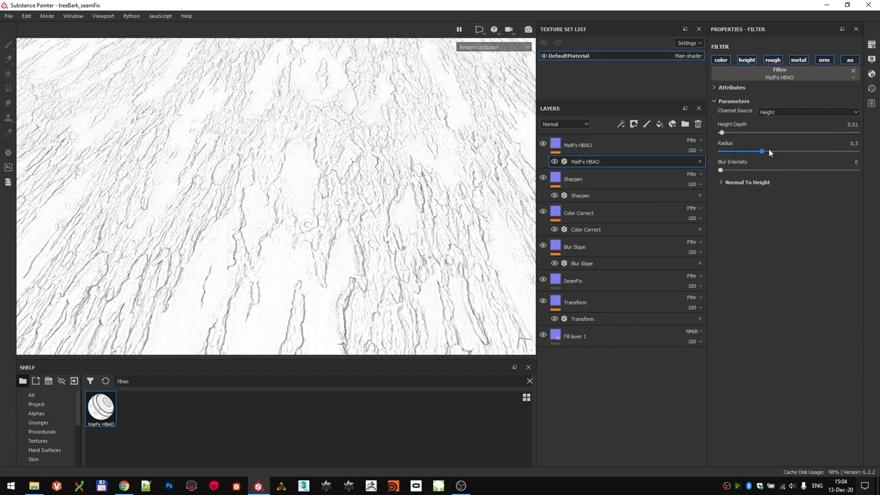
left_click_drag(762, 150, 857, 150)
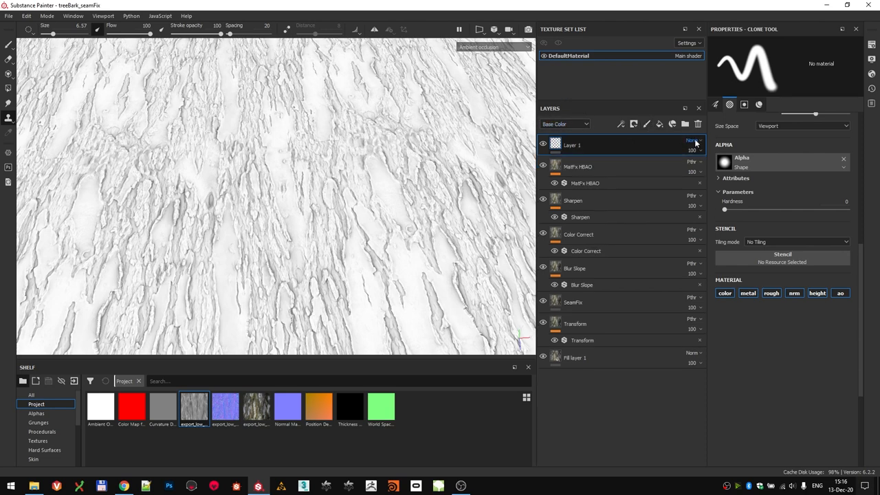
Add an anchor point to the new layer and name it 'Anchor'
left_click(565, 124)
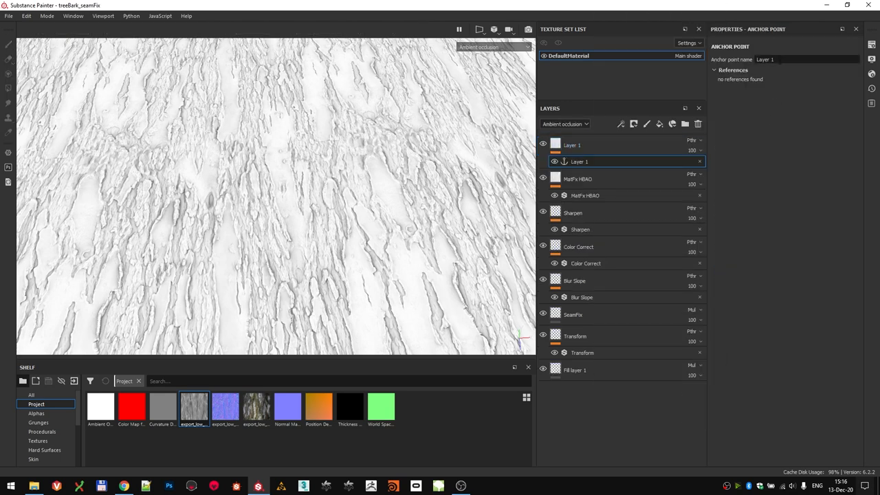
type("Anchor")
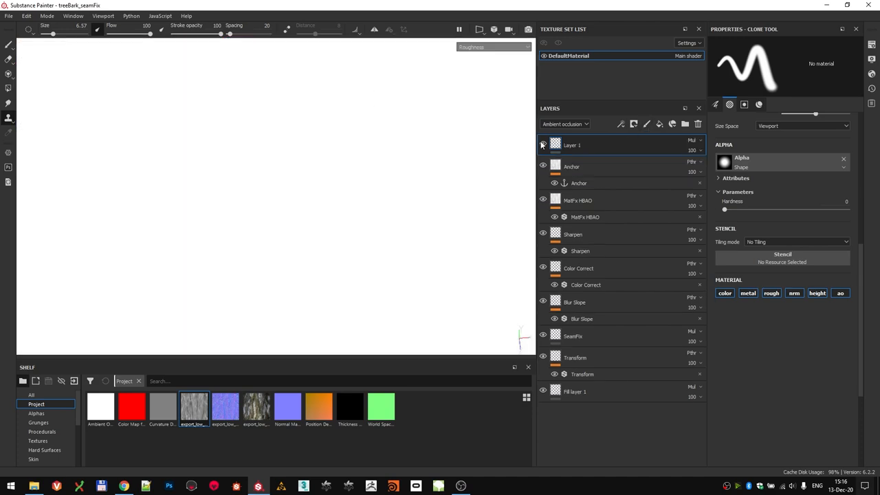
Add a fill effect reading the Anchor's Height into roughness, lightened with levels
right_click(572, 146)
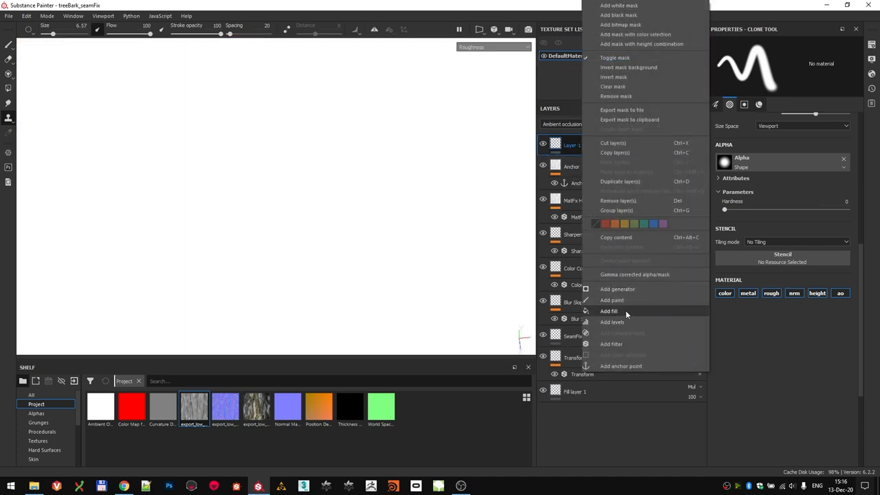
left_click(608, 311)
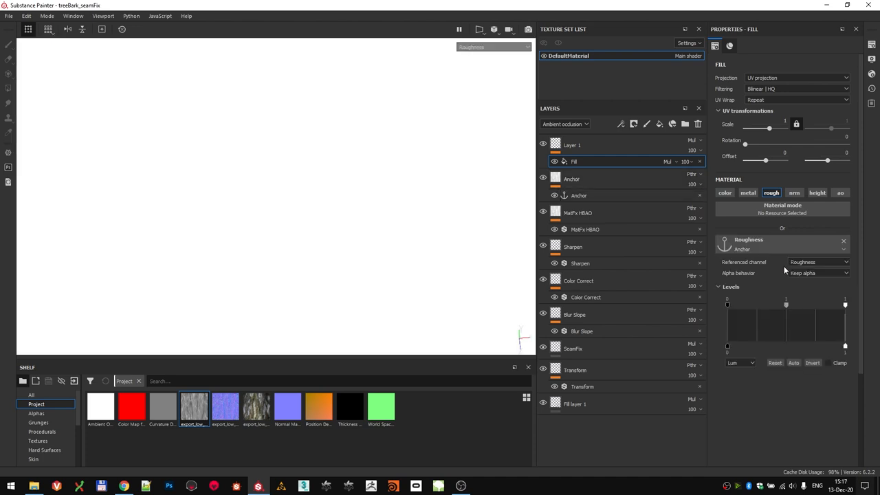
left_click(817, 261)
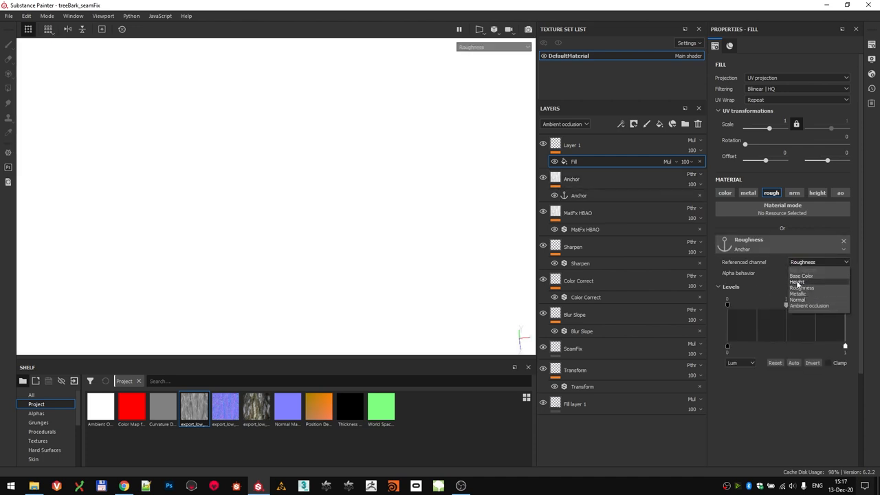
left_click(795, 282)
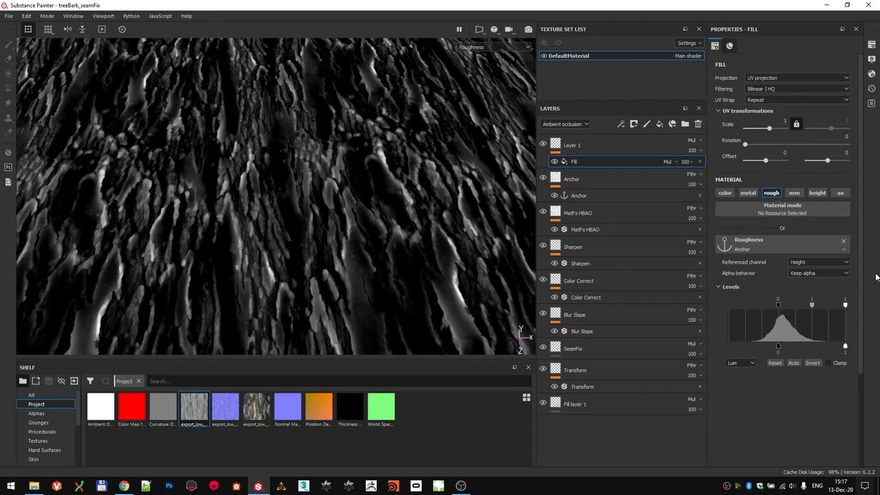
left_click(818, 364)
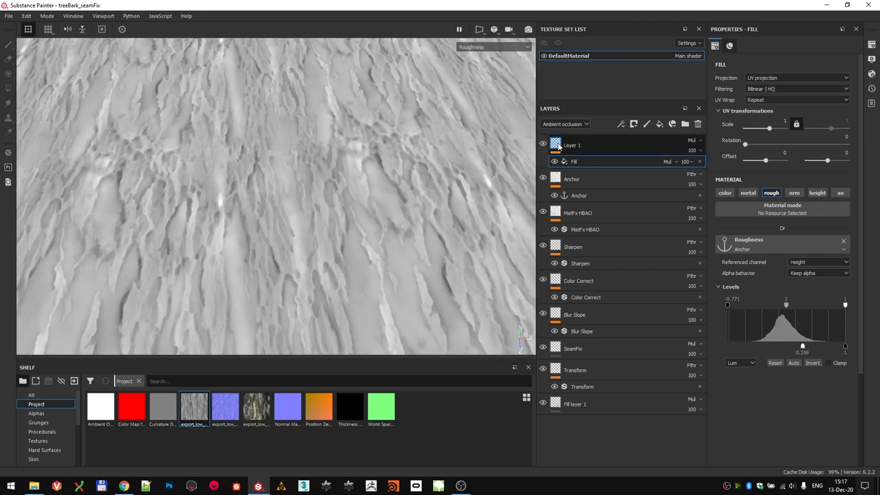
Add a Grayscale Conversion generator on roughness only, sourced from the Anchor
right_click(573, 145)
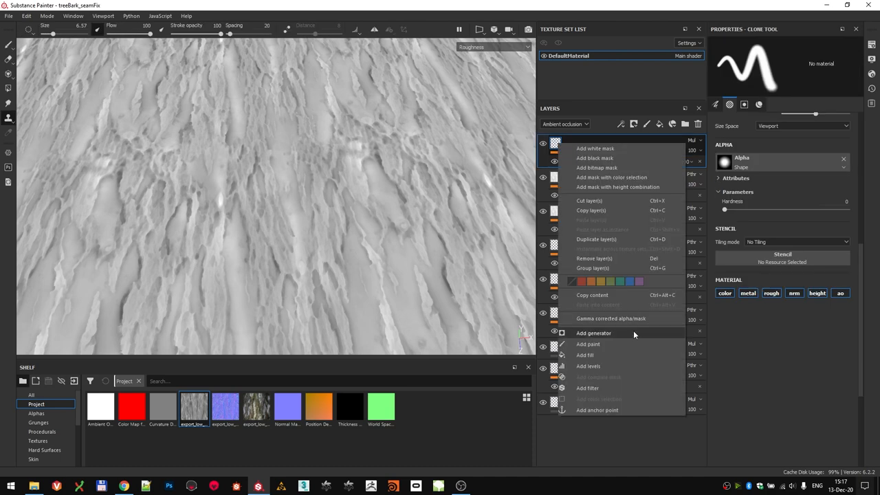
left_click(594, 333)
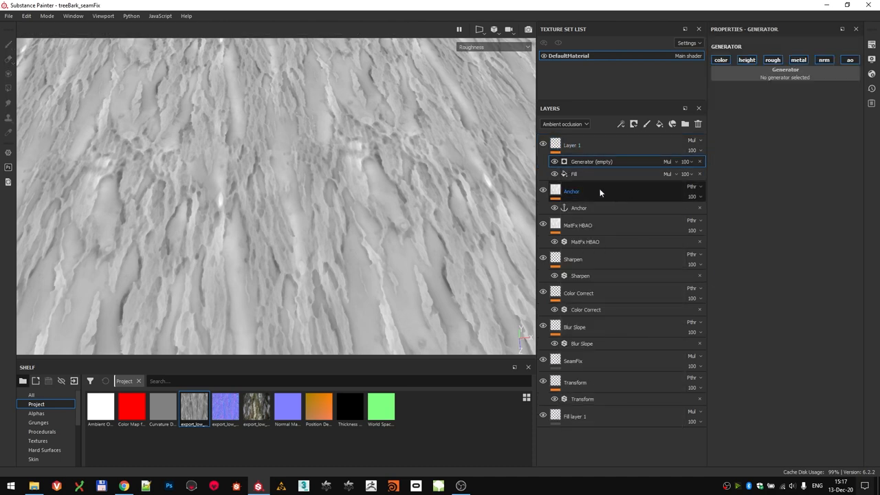
left_click(771, 58)
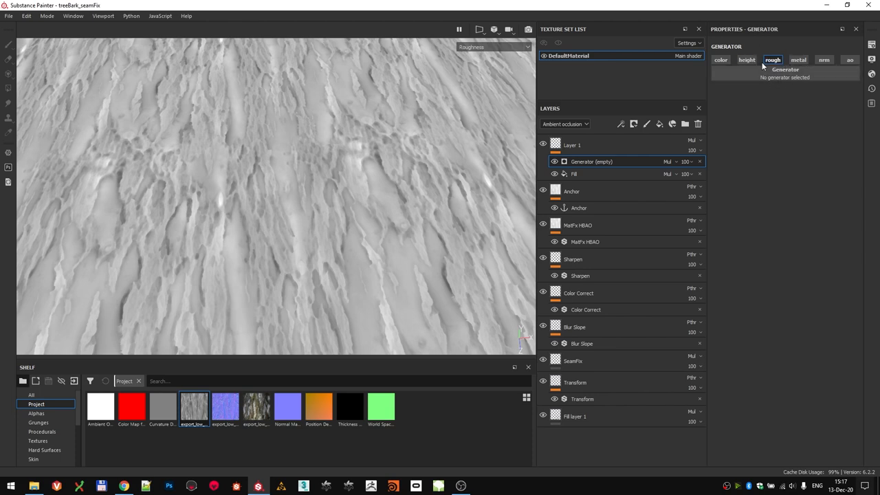
left_click(784, 69)
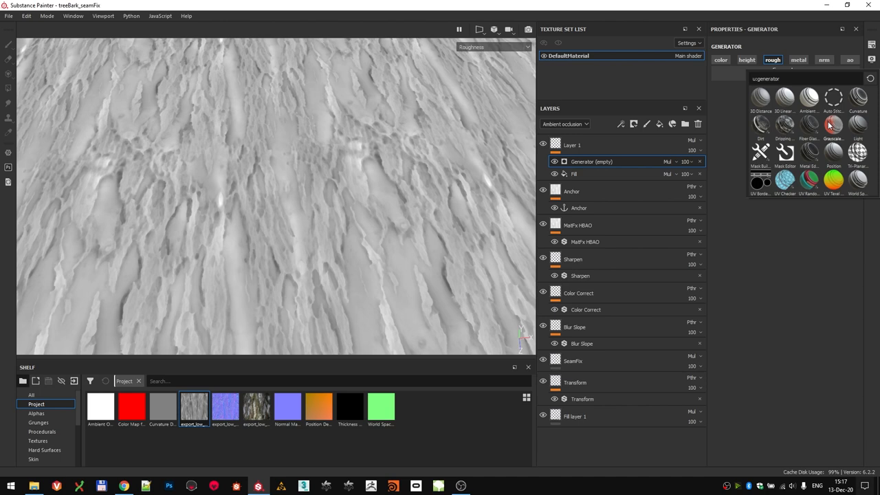
left_click(829, 124)
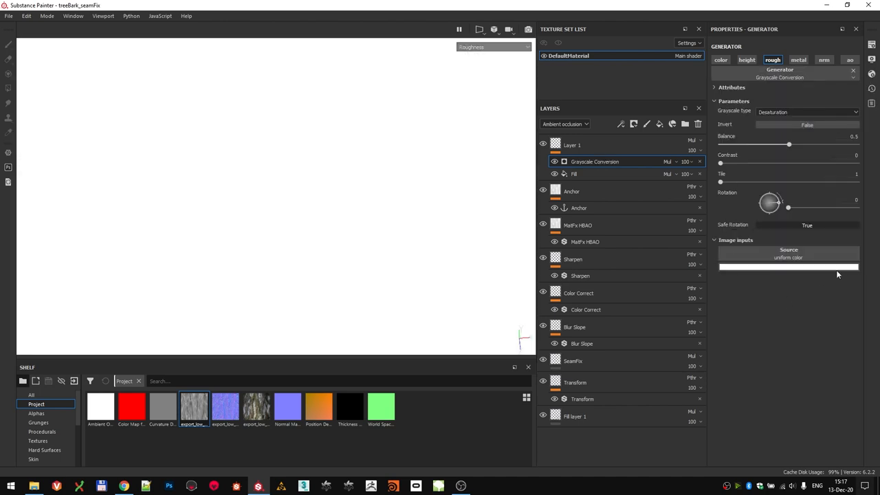
left_click(789, 267)
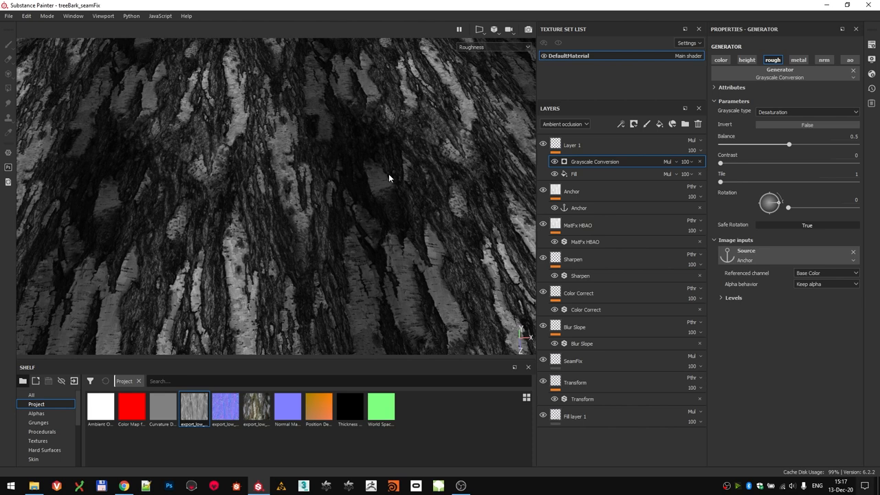
Invert the greyscale, view the Roughness channel and lower the generator's opacity to about 76
left_click(803, 125)
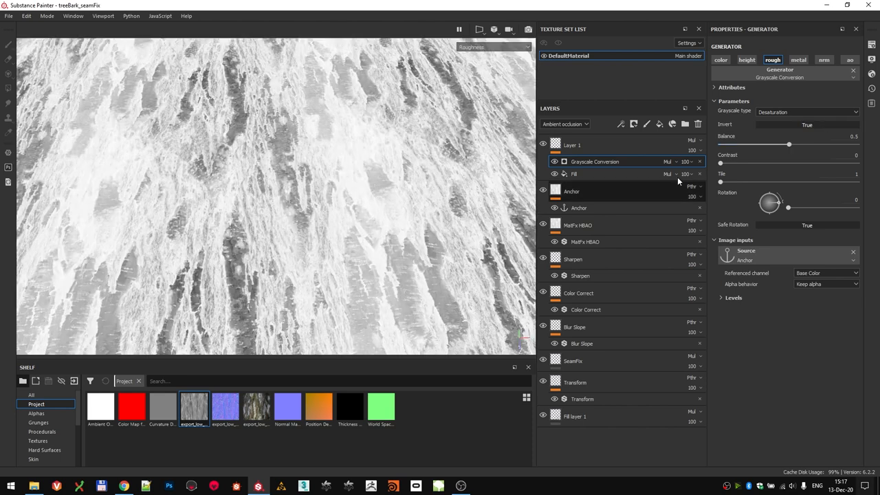
left_click(564, 124)
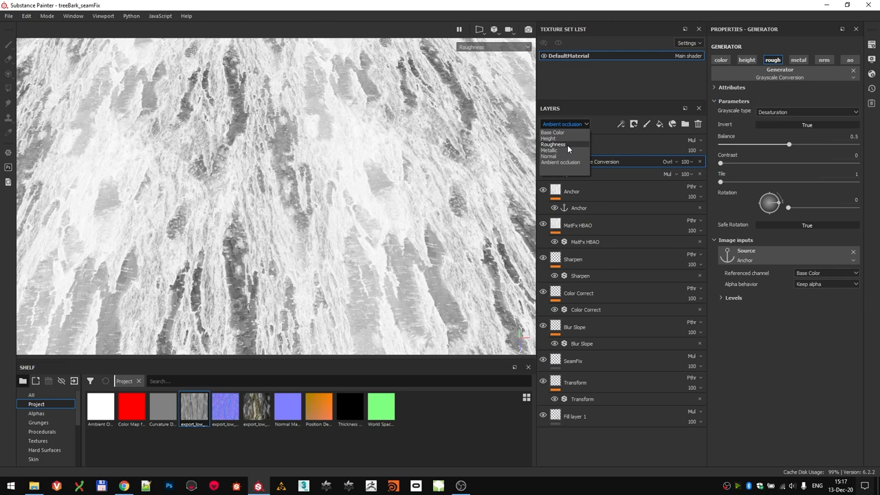
left_click(552, 145)
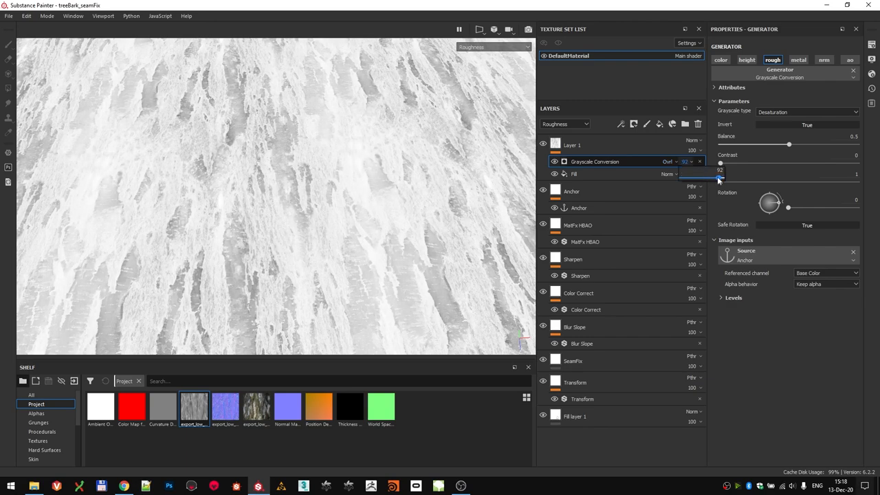
left_click_drag(721, 179, 704, 179)
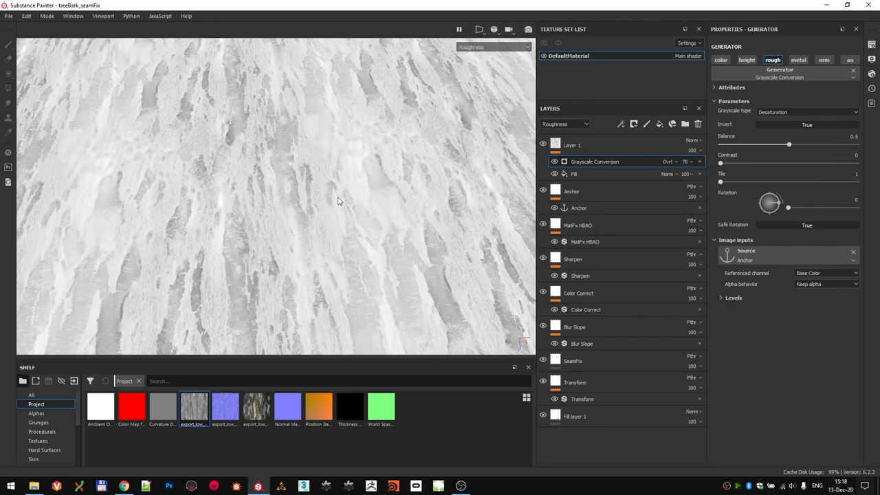
left_click(490, 47)
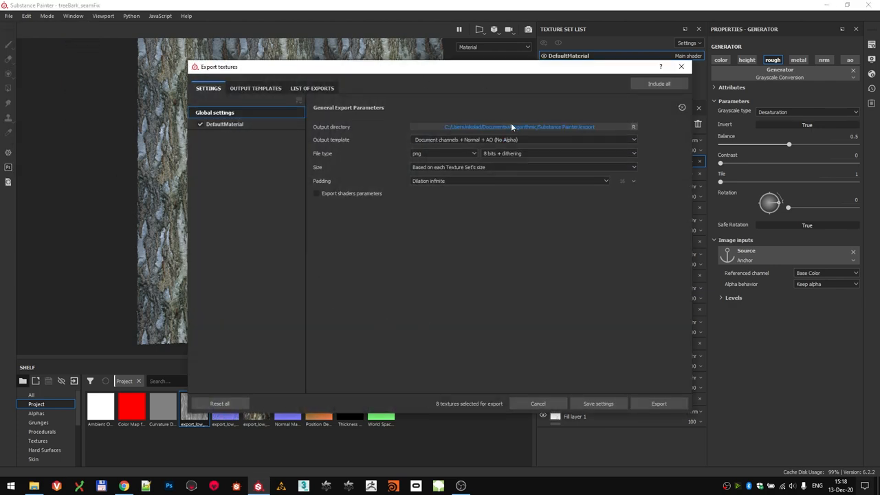
Confirm the export folder, set texture size to 4096 as 8-bit PNG, and close the dialog
left_click(633, 127)
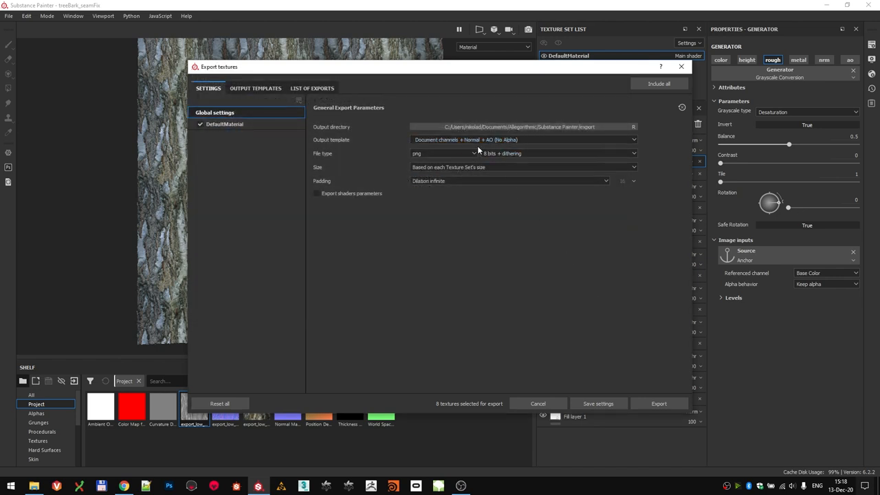
left_click(522, 168)
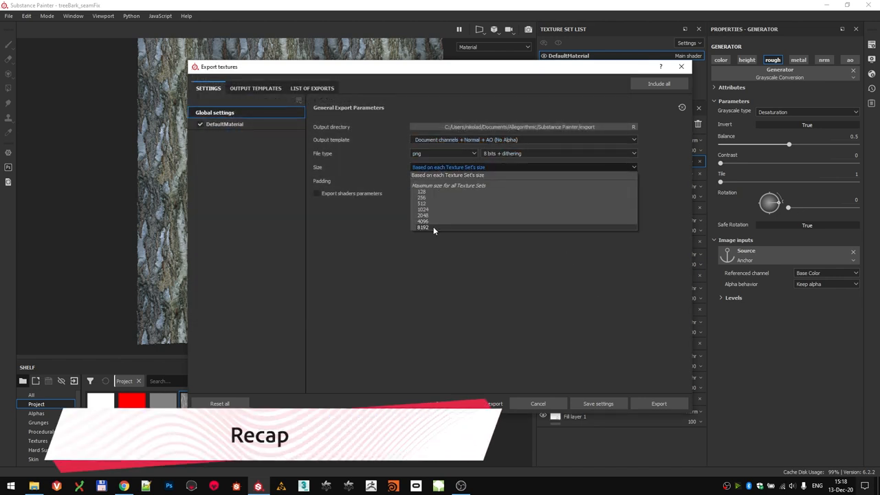
left_click(415, 221)
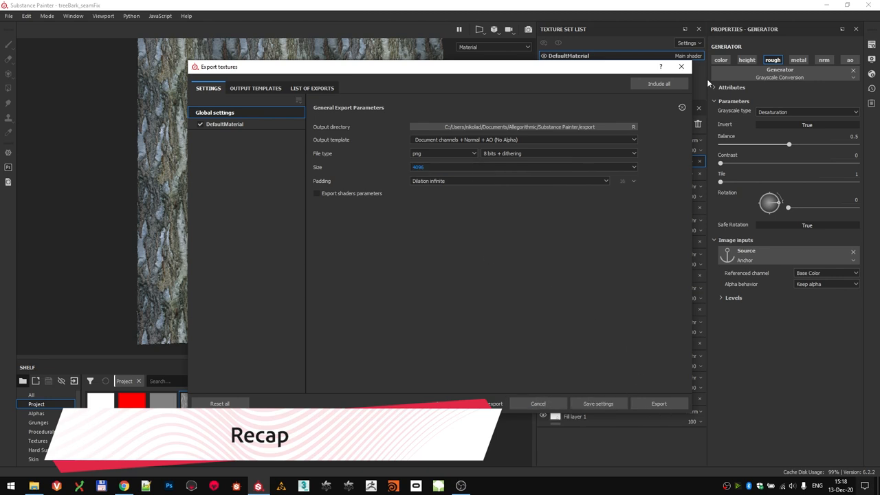
left_click(538, 404)
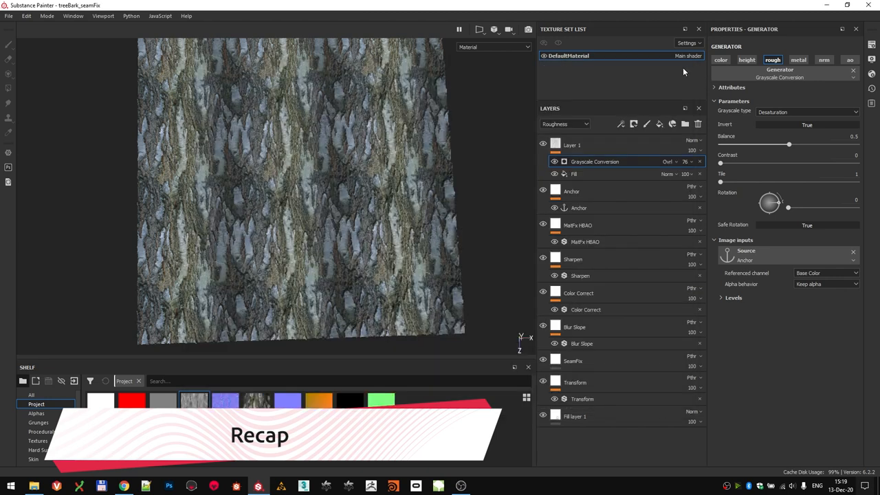